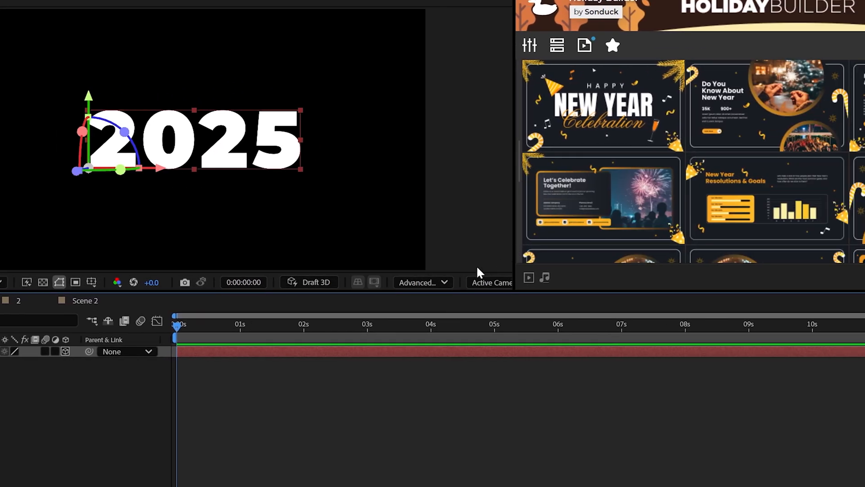
Give the 2025 text a Convex bevel of depth 5 and fill colour FFD58C pale gold.
click(422, 283)
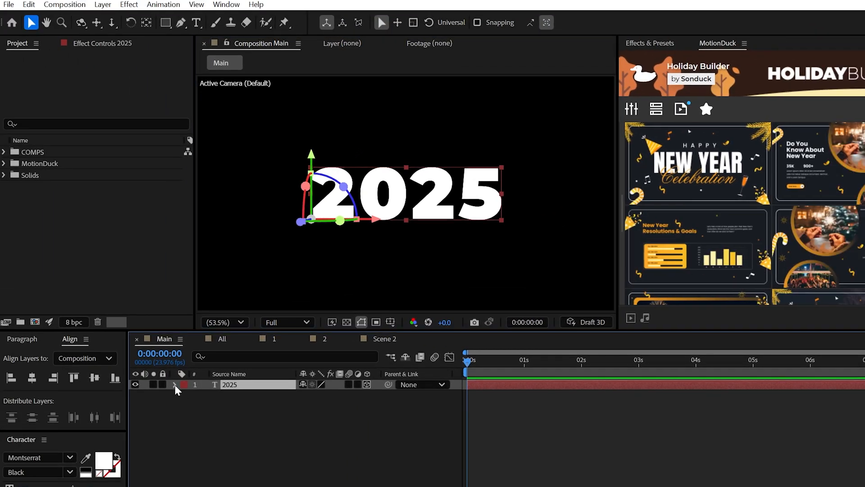
click(176, 385)
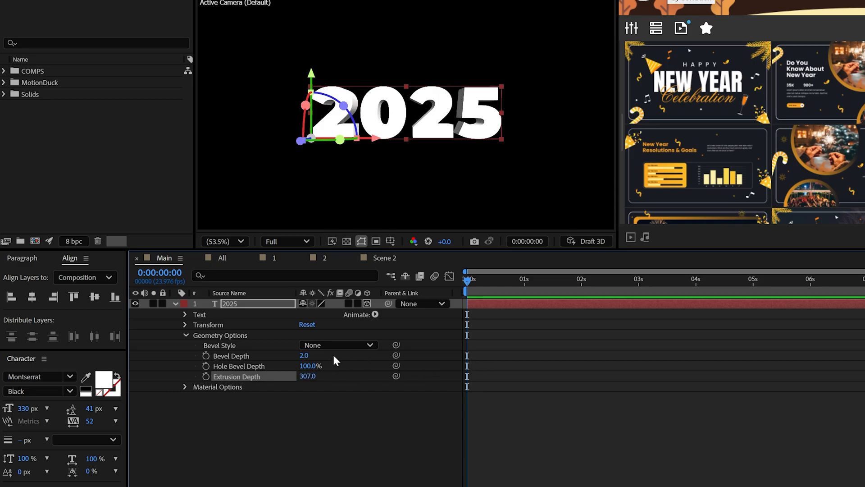
click(338, 344)
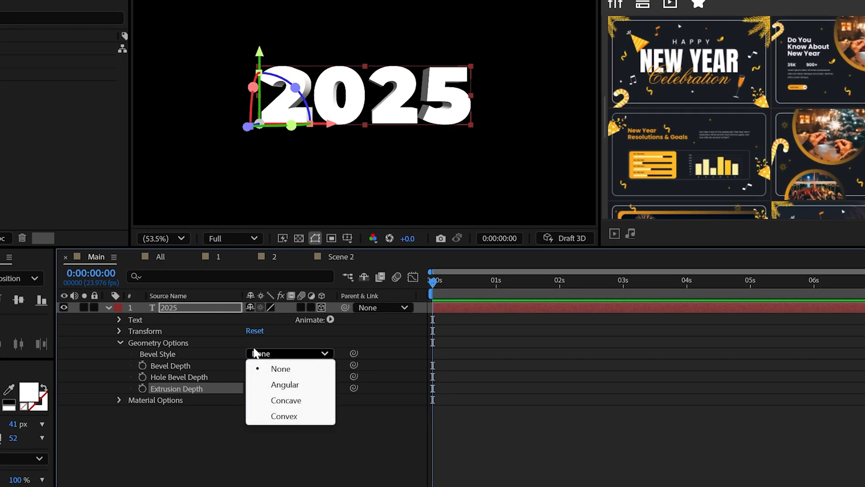
click(283, 416)
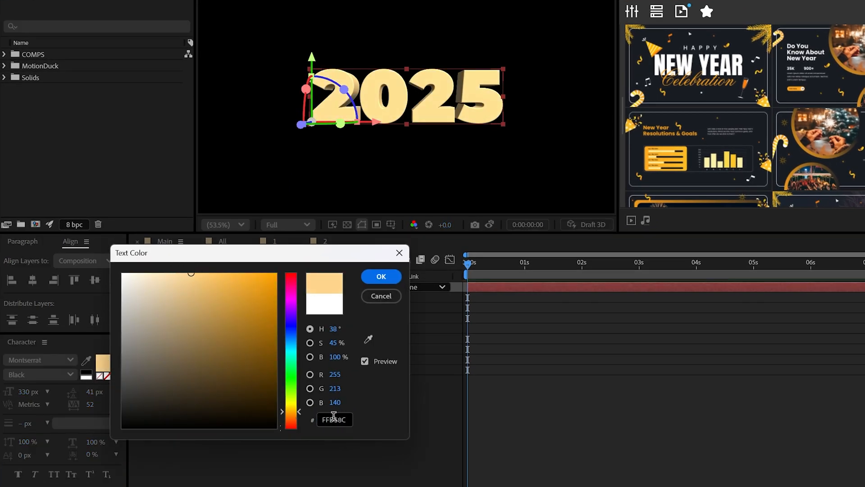
click(380, 276)
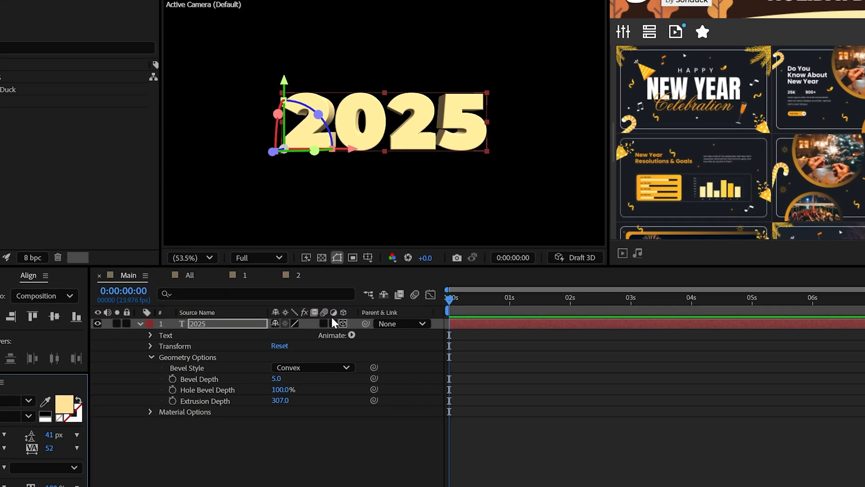
Add a Front Color RGB animator making the digit front faces black (000000).
click(352, 335)
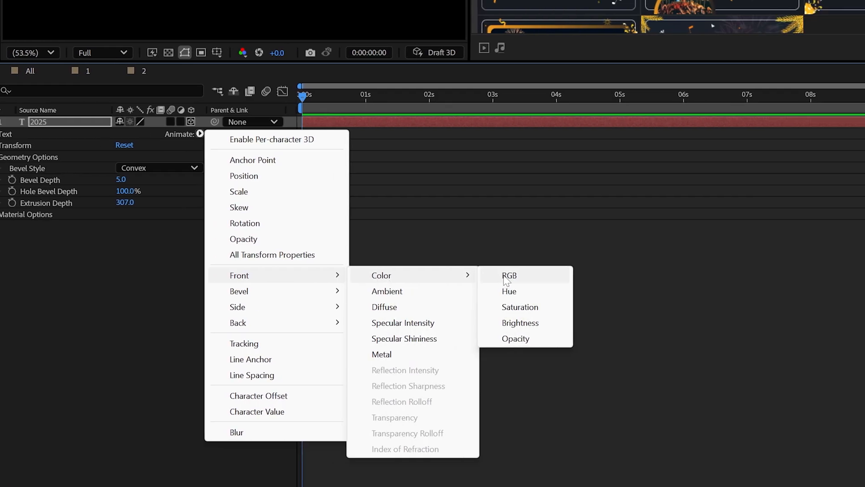
click(508, 275)
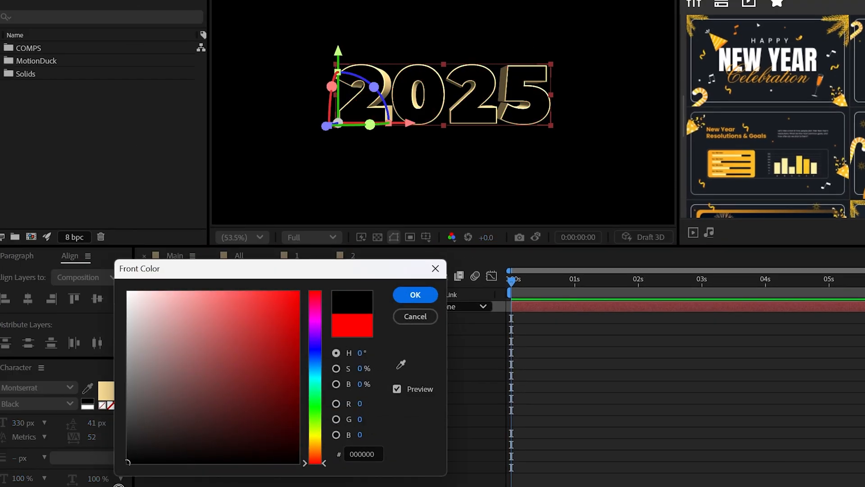
click(414, 294)
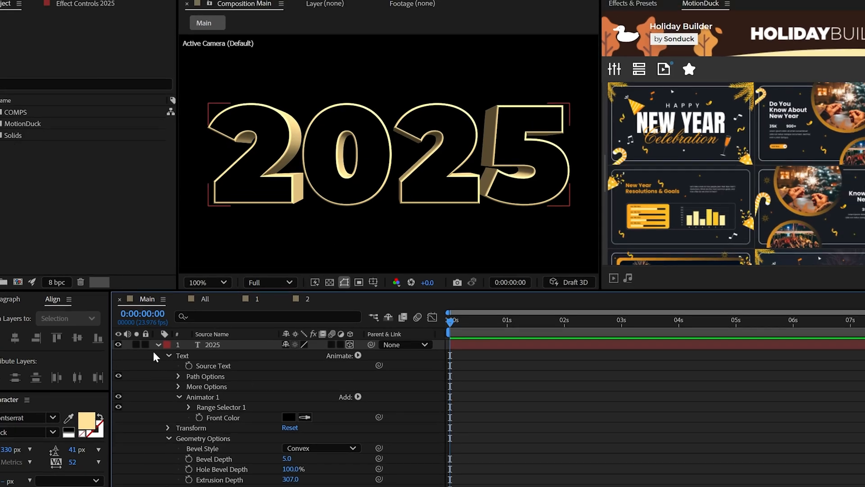
Create a Floor solid, make it 3D, rotate X 90°, scale to 553% and lower it beneath the text.
click(86, 5)
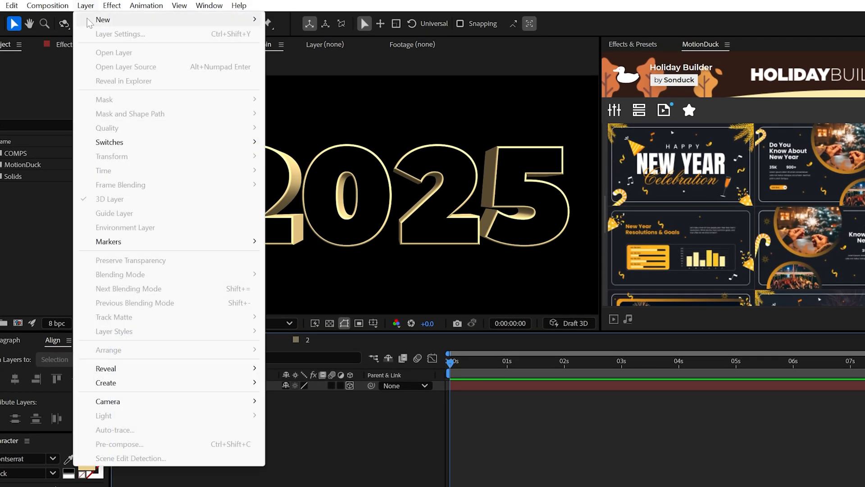
click(110, 19)
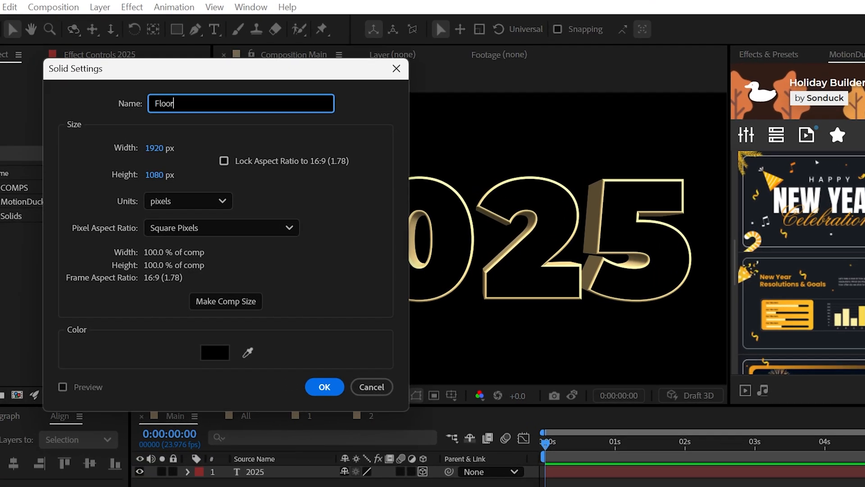
click(325, 387)
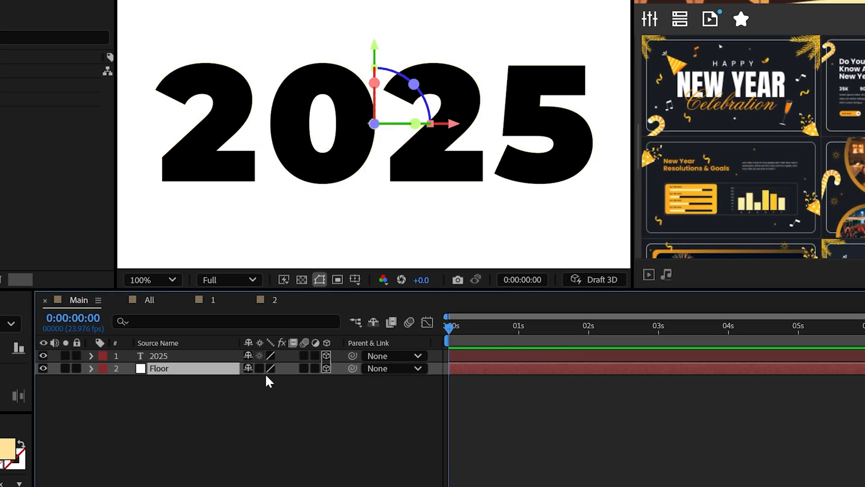
click(92, 368)
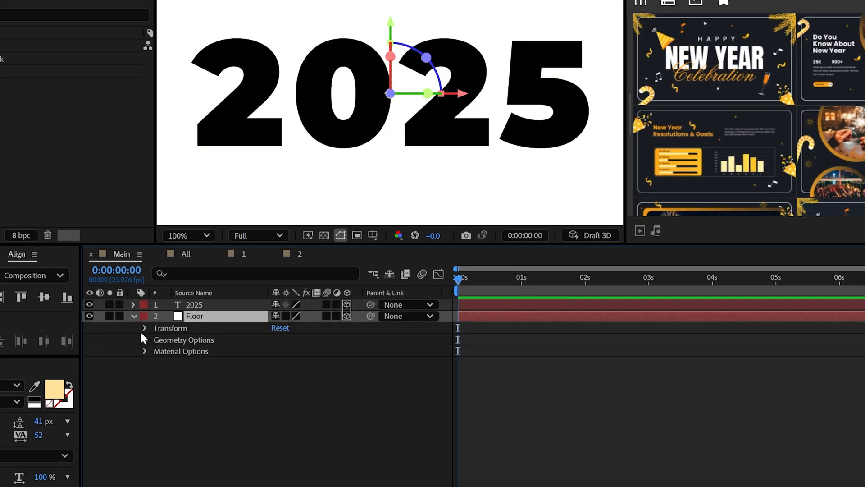
click(144, 328)
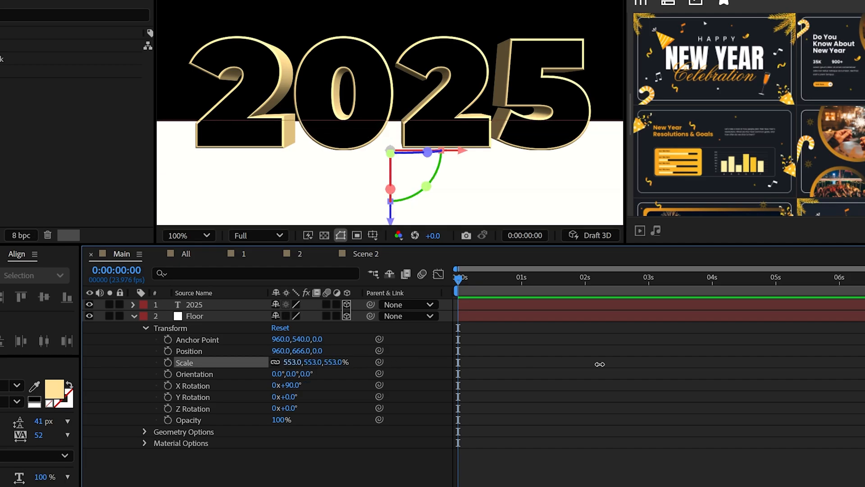
Add an Environment light with Casts Shadows enabled over the text and floor.
click(54, 8)
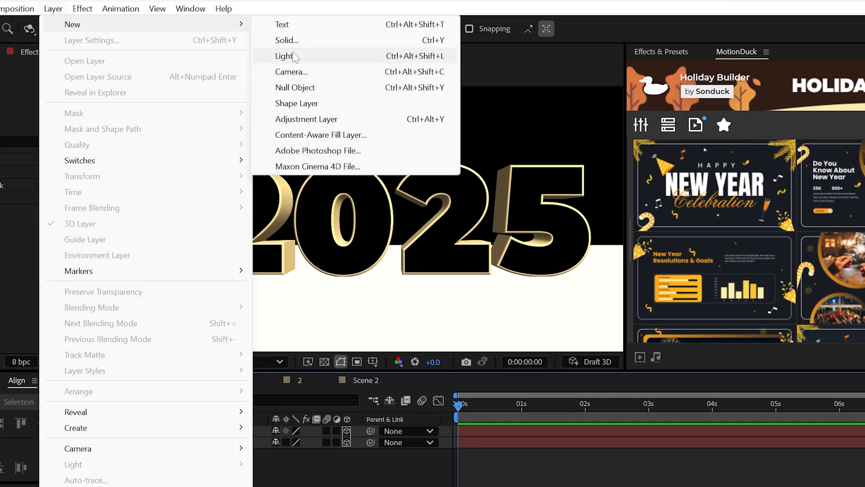
click(285, 56)
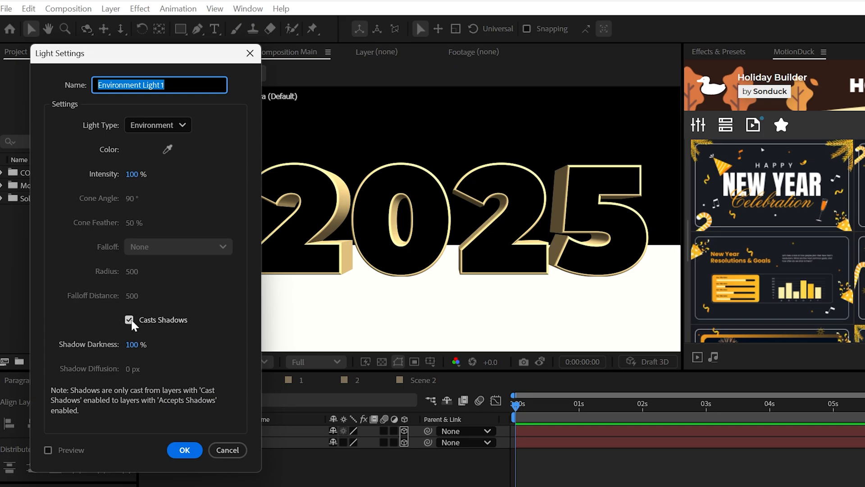
click(183, 450)
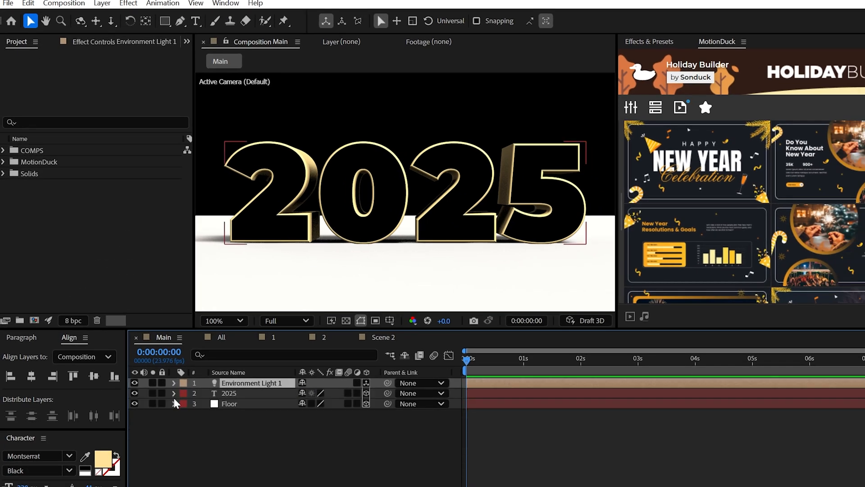
click(174, 393)
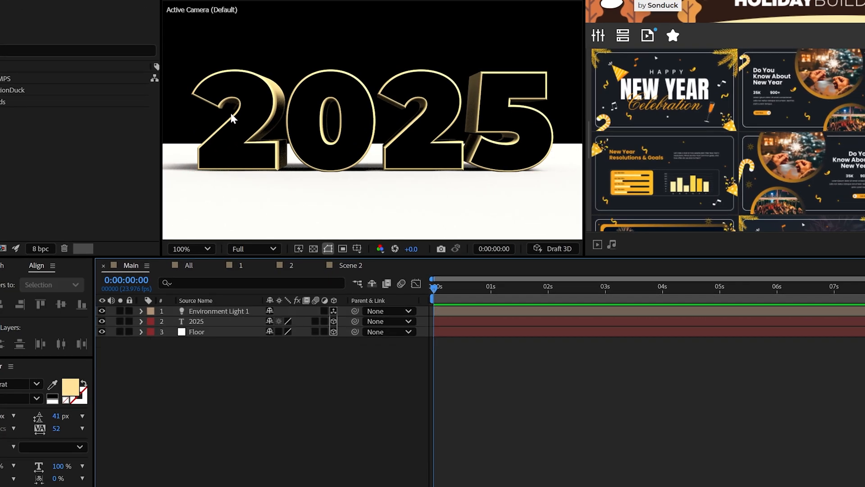
Add a 50mm Camera 1, enable Accepts Shadows on the Floor and raise light Intensity to 114%.
click(101, 6)
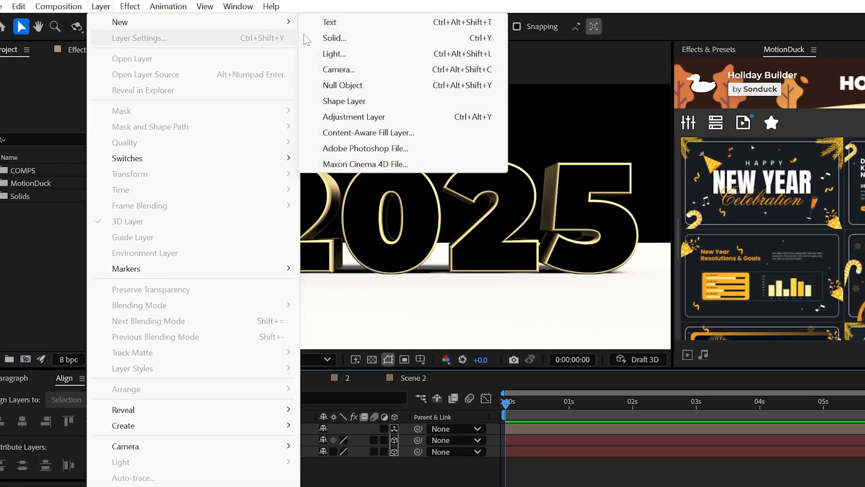
click(339, 69)
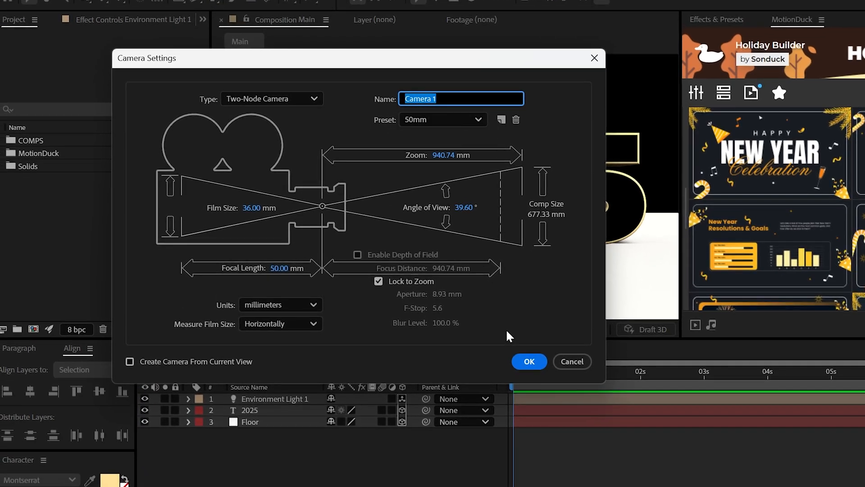
click(528, 362)
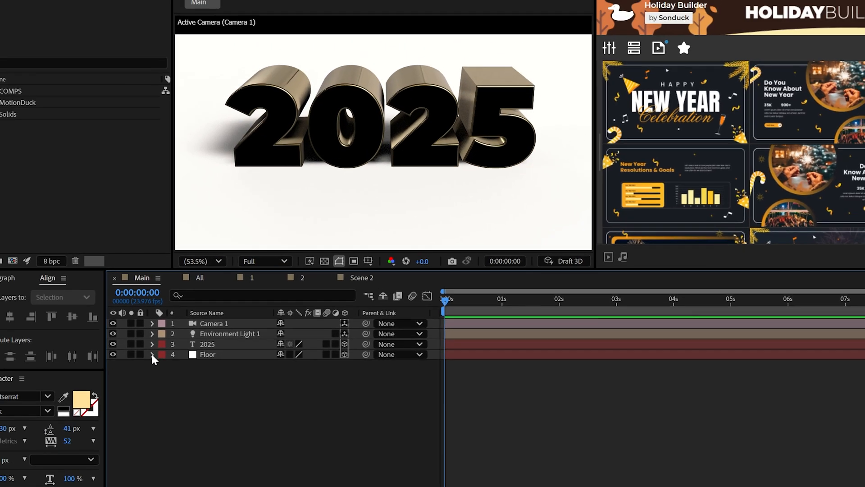
click(153, 356)
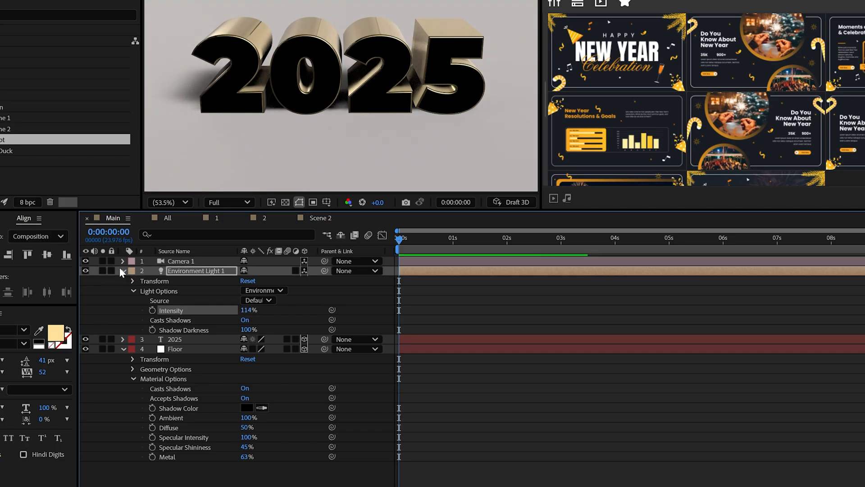
Make the Floor black and keyframe the light's Y Rotation from 0° at 0 s to 192° at 6 s.
click(96, 5)
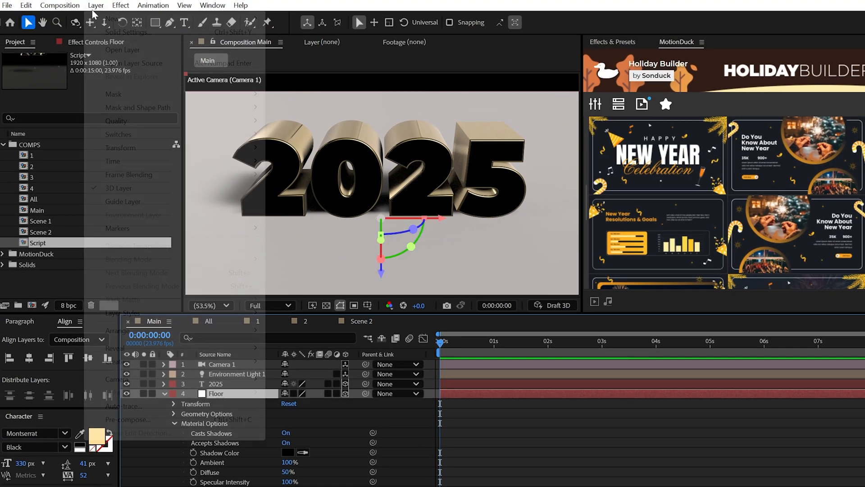
click(126, 33)
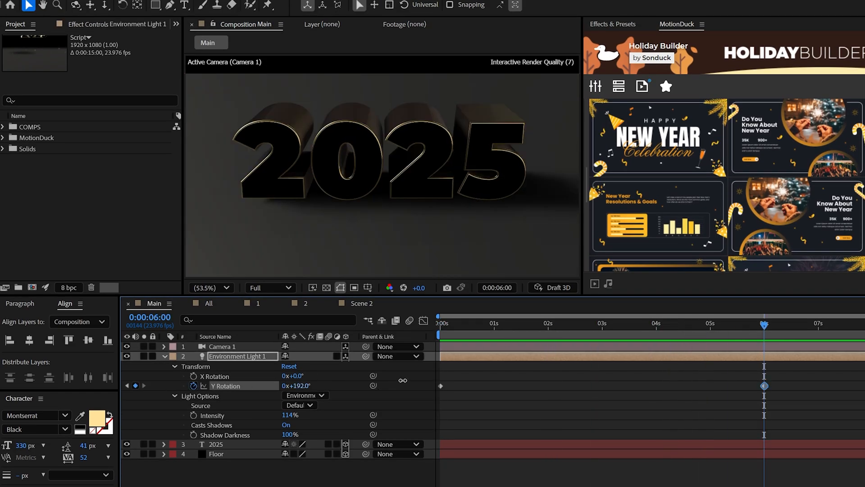
Change the light's 6 s Y Rotation keyframe to 1x+157° and reveal Camera 1's properties.
click(438, 322)
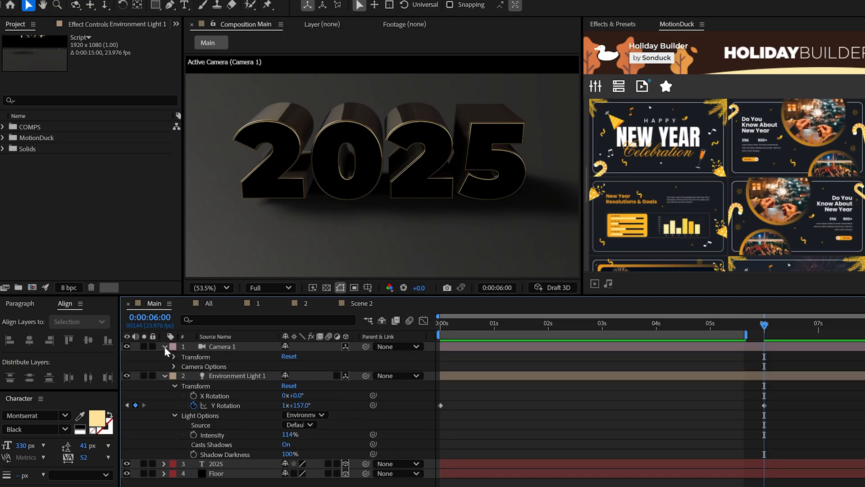
click(173, 357)
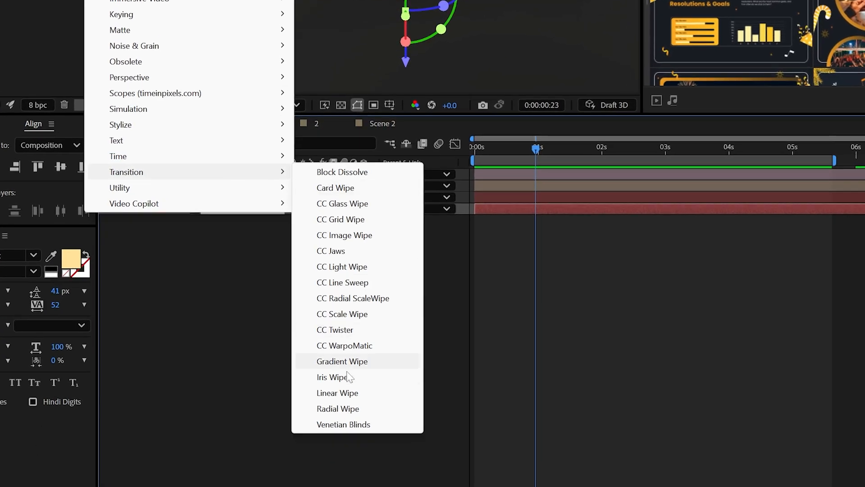
Apply a wipe transition effect and switch to the All composition.
click(337, 392)
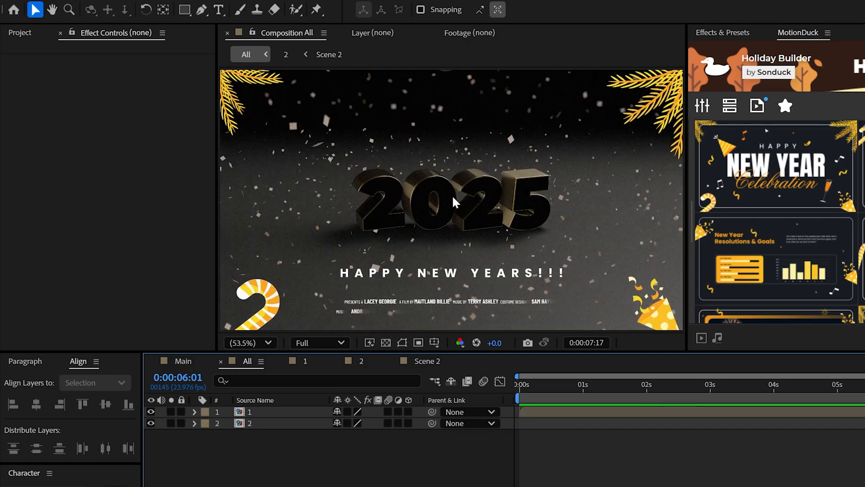
Enable per-character 3D and add Animator 2 with Position 0,-640,0, Range Start keyed 0% to 100%.
click(373, 137)
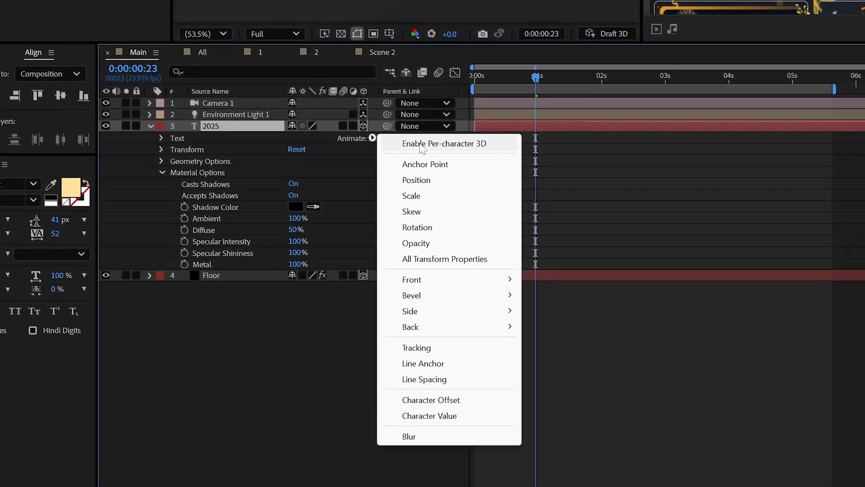
click(446, 143)
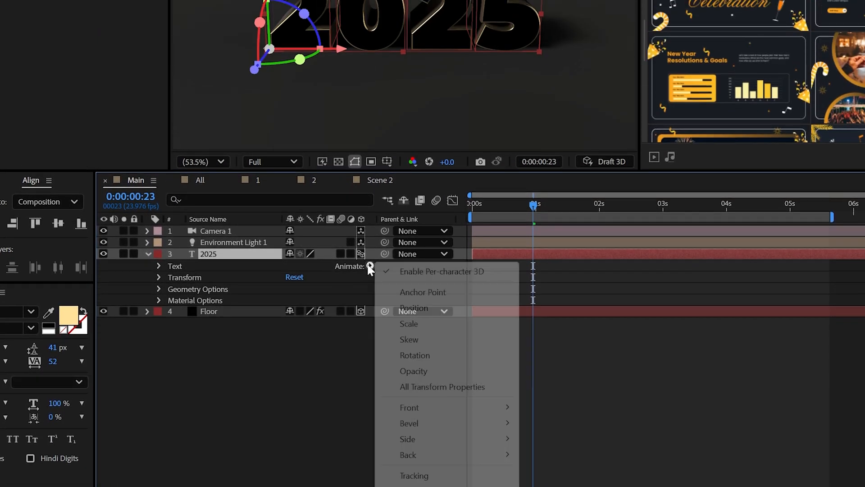
click(413, 308)
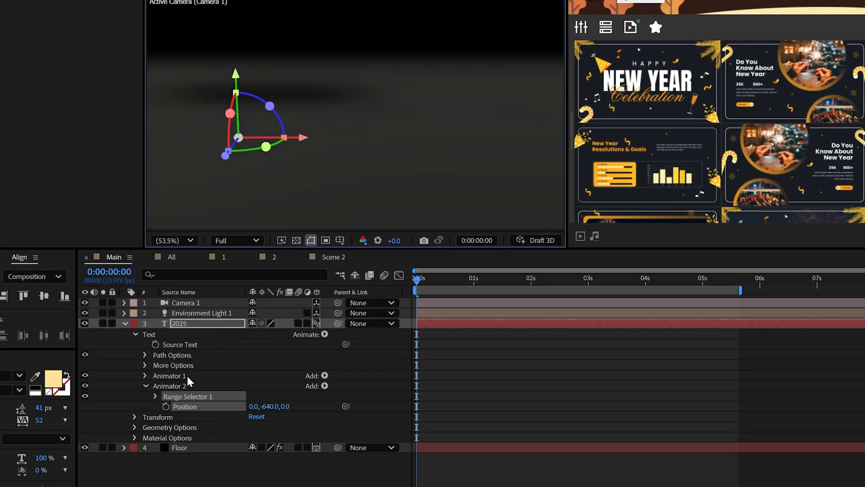
click(155, 397)
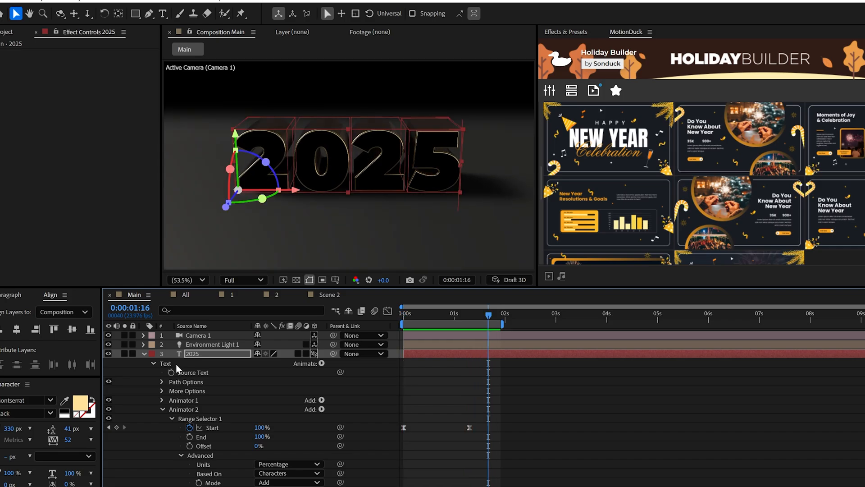
click(321, 363)
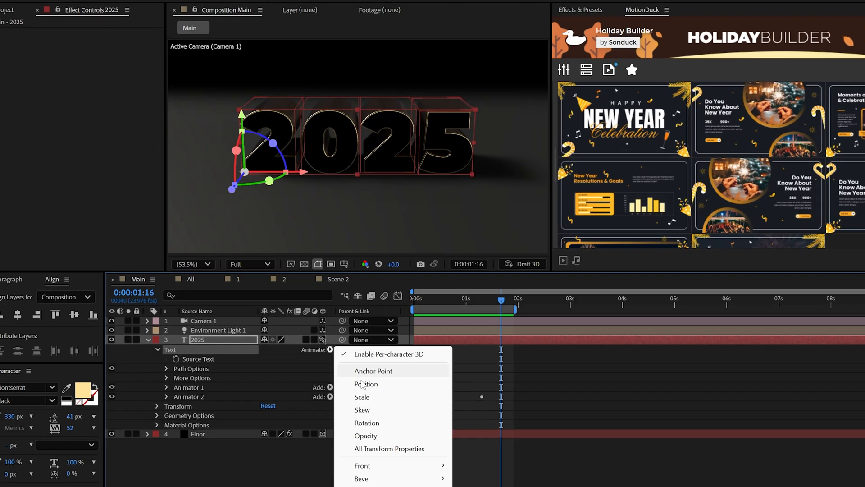
click(367, 423)
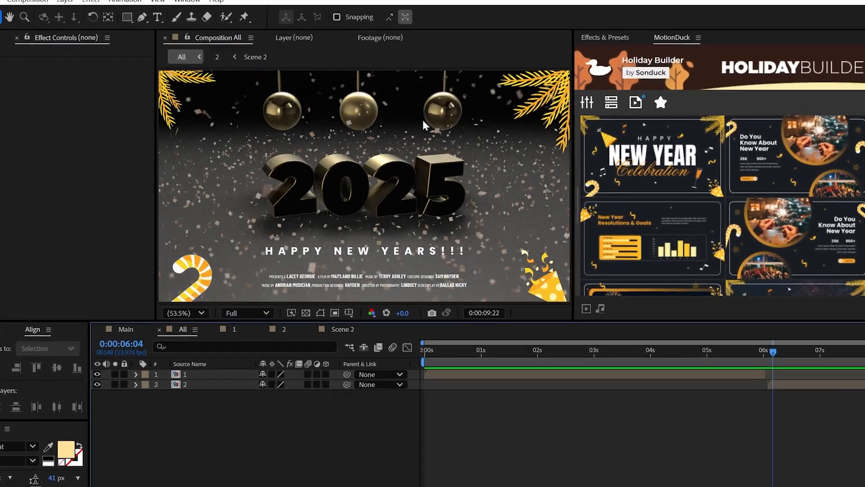
Switch to the Main composition and choose the Ellipse shape tool.
click(127, 330)
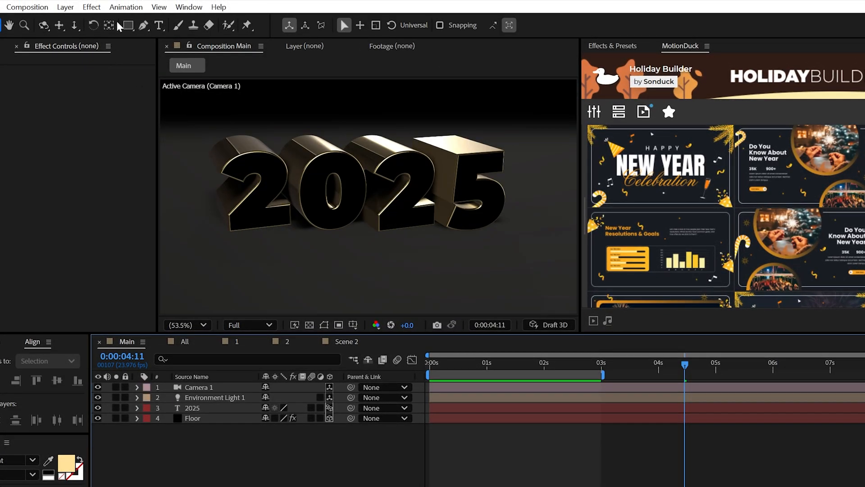
click(127, 25)
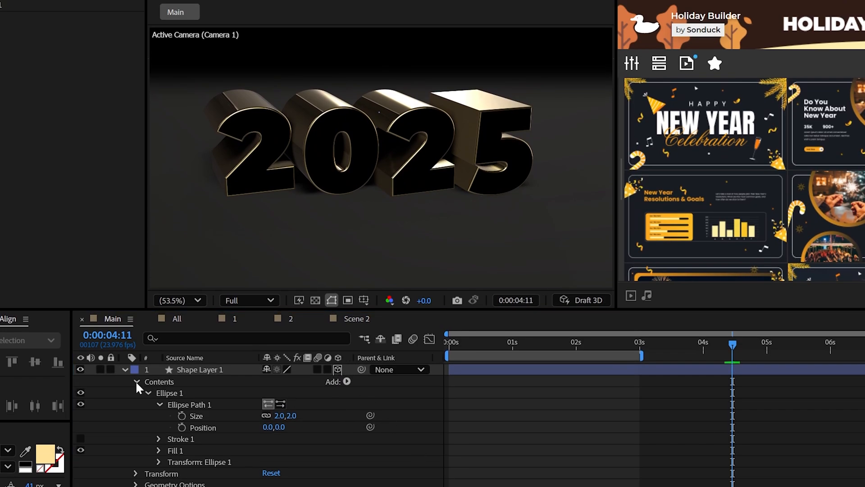
Give the ellipse shape Bevel Depth and Extrusion Depth so it reads as a gold sphere.
click(135, 382)
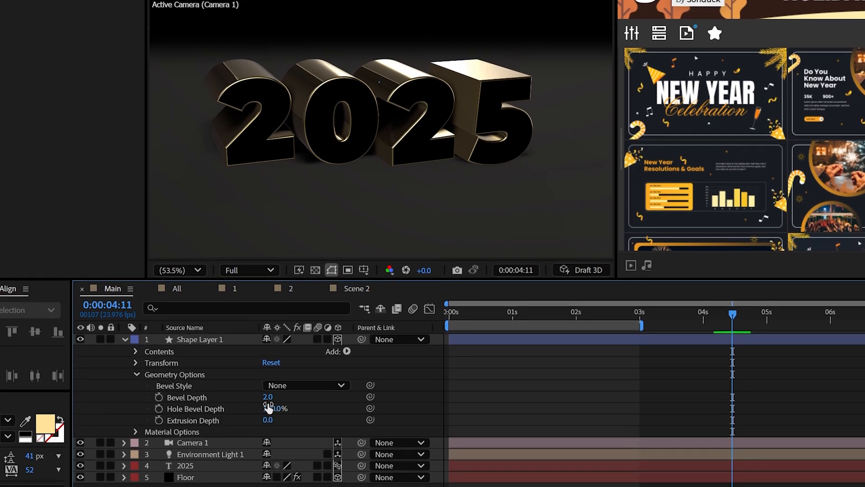
click(305, 385)
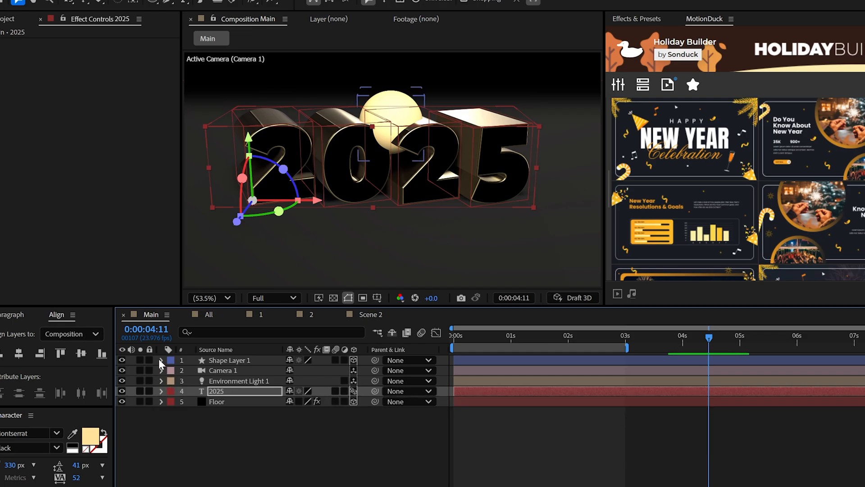
click(161, 360)
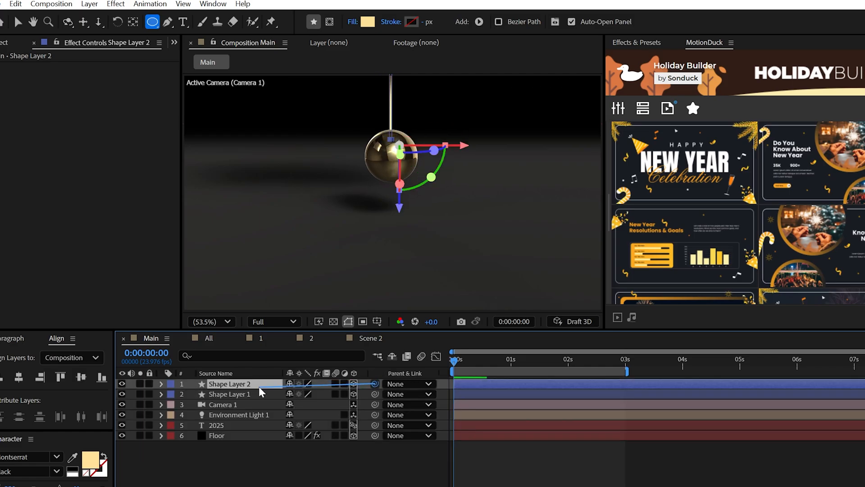
Parent Shape Layer 1 (sphere) to Shape Layer 2 (string) with the pick whip.
click(228, 394)
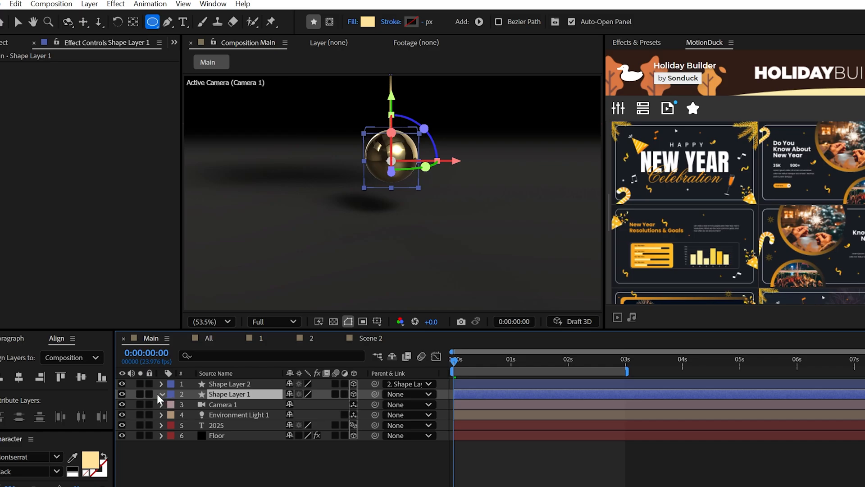
click(161, 394)
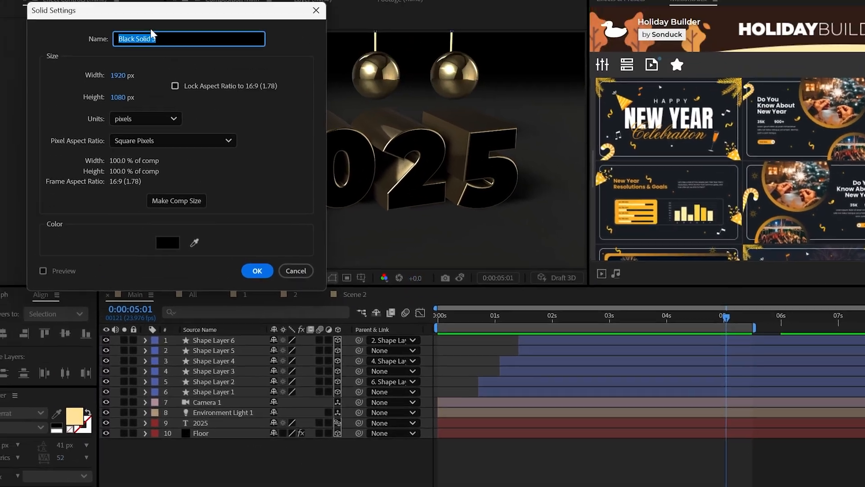
Create a new black solid and apply CC Particle World from Simulation effects.
click(120, 5)
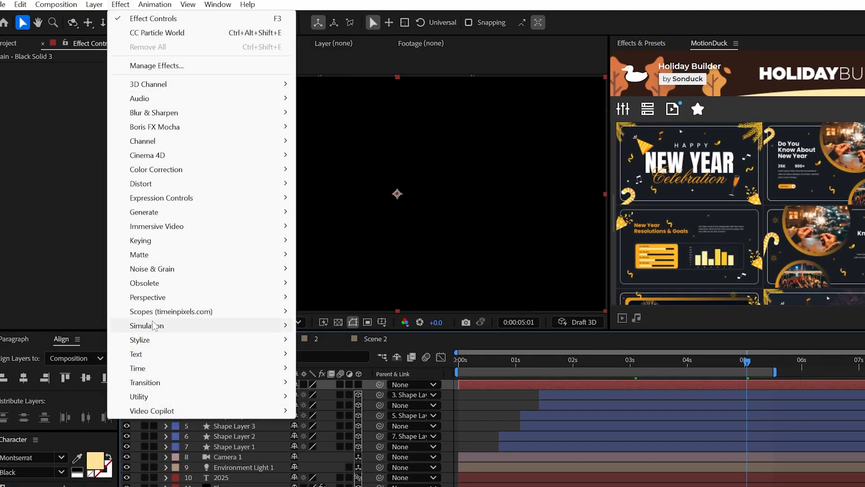
click(157, 32)
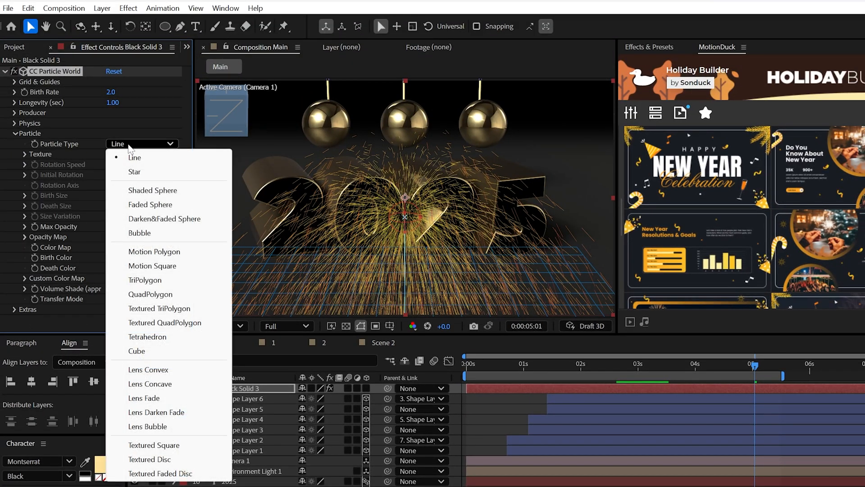
Set Particle Type to QuadPolygon, pick a new Birth Color, and widen Producer Radius.
click(150, 294)
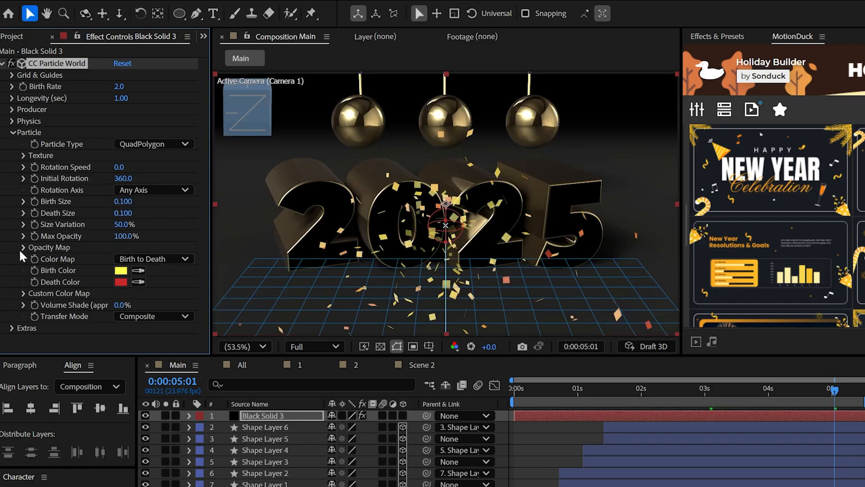
click(23, 247)
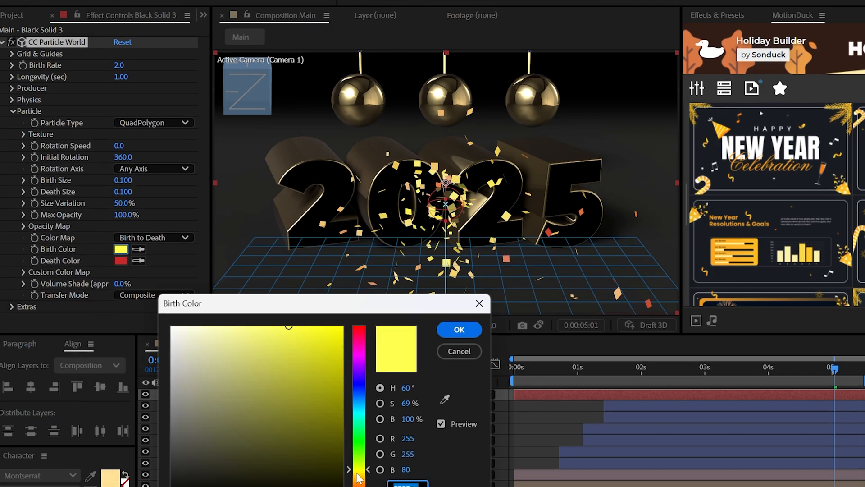
click(458, 330)
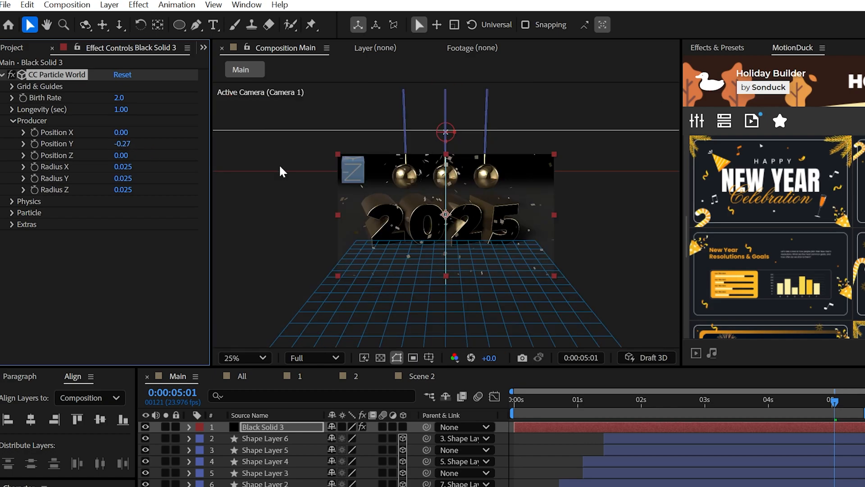
drag(123, 167, 154, 167)
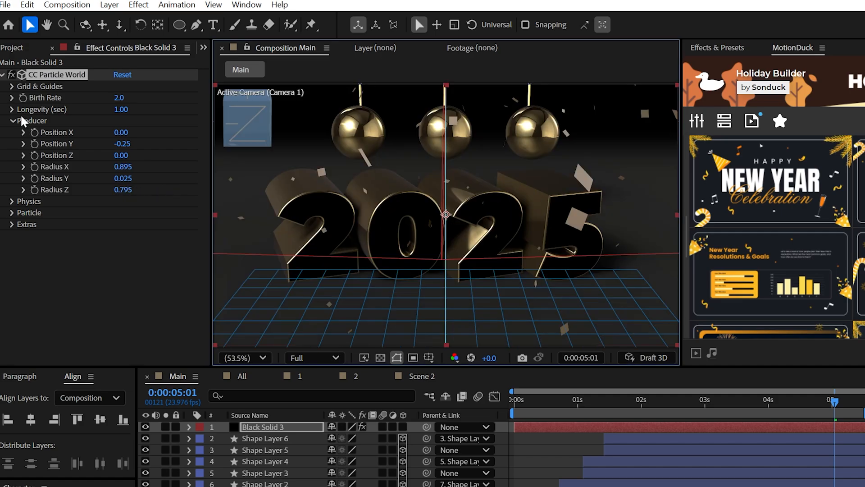
Set Physics Floor Action to Bounce and scrub Birth Rate up for a dense shower.
click(12, 121)
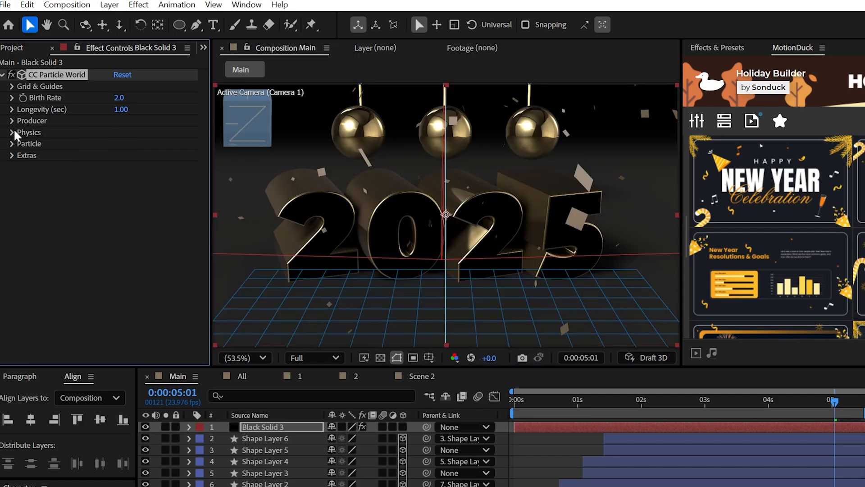
click(11, 132)
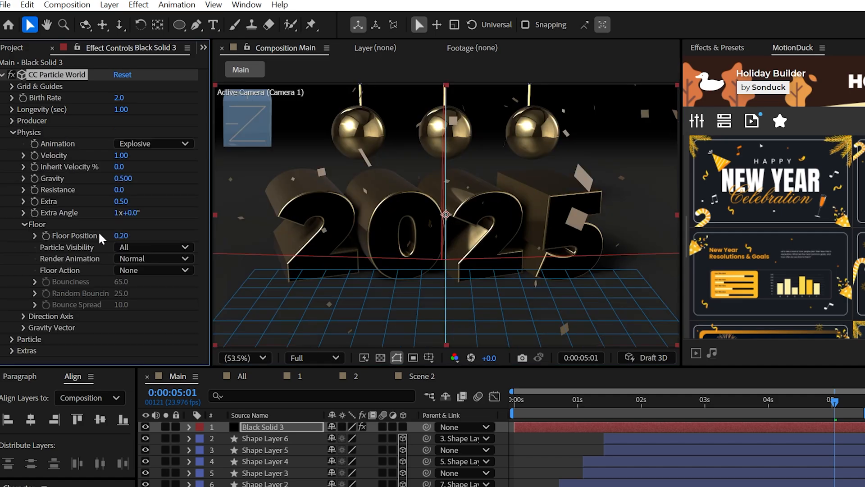
click(153, 269)
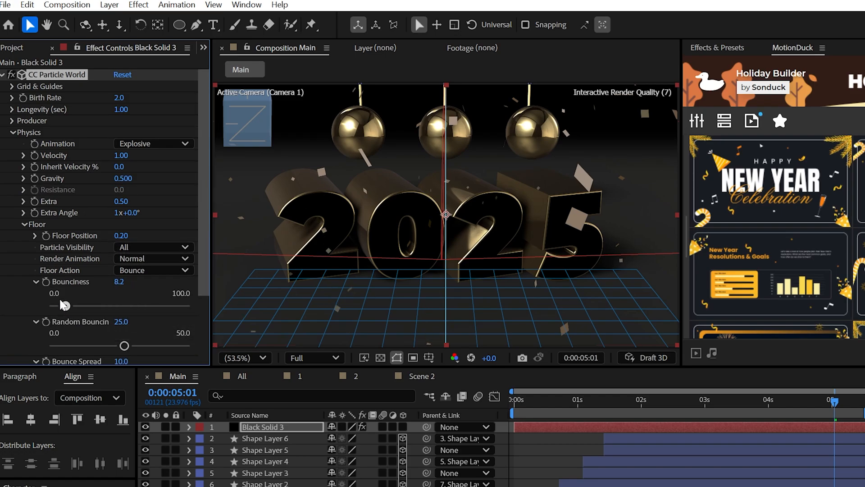
click(11, 132)
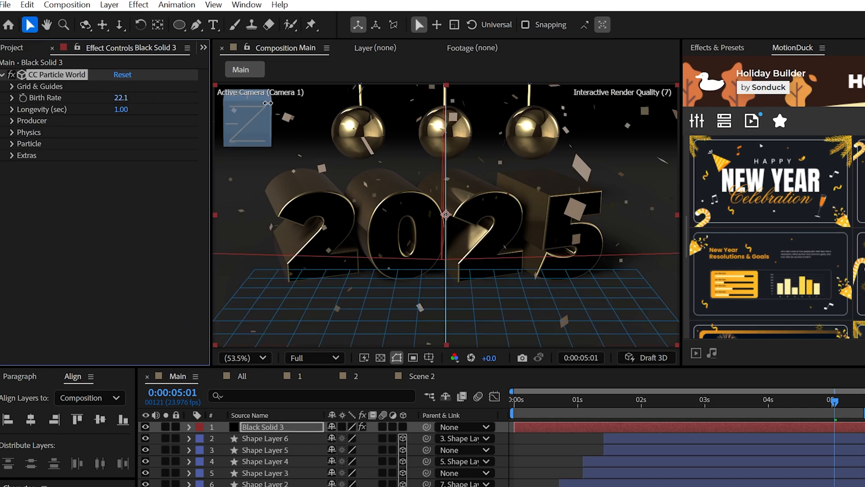
drag(122, 98, 108, 98)
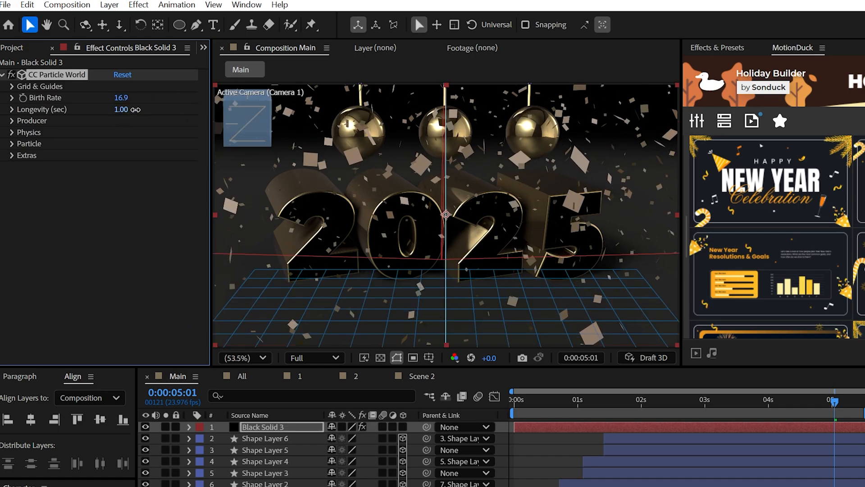
click(11, 120)
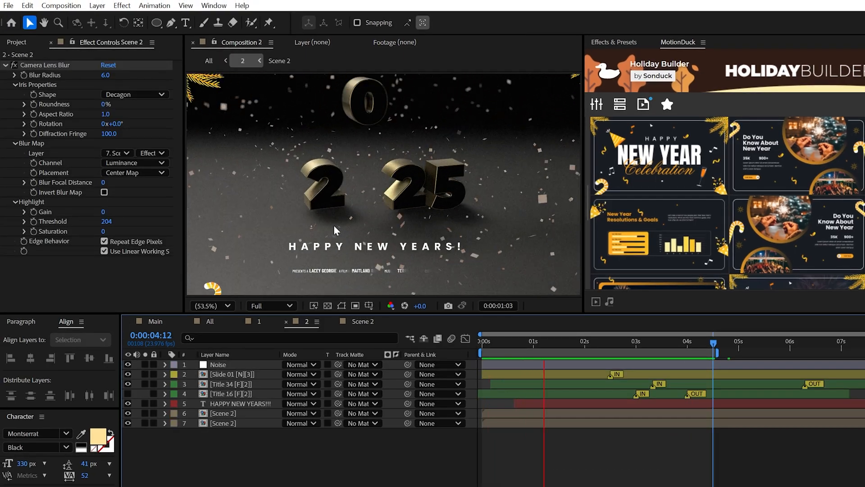
Return to the Main composition to pre-compose its layers.
click(155, 321)
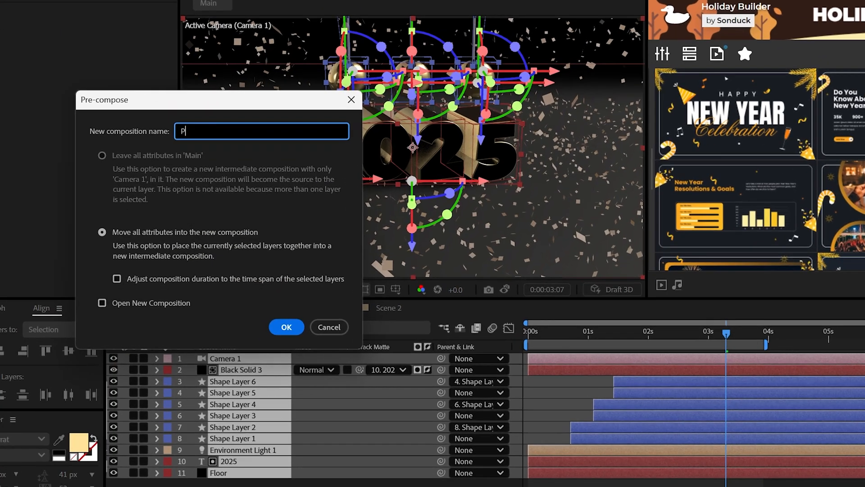
Name the pre-comp 'Party Like It's 1999', confirm it, and apply 3D Channel Extract.
text(arty Like It's 1999)
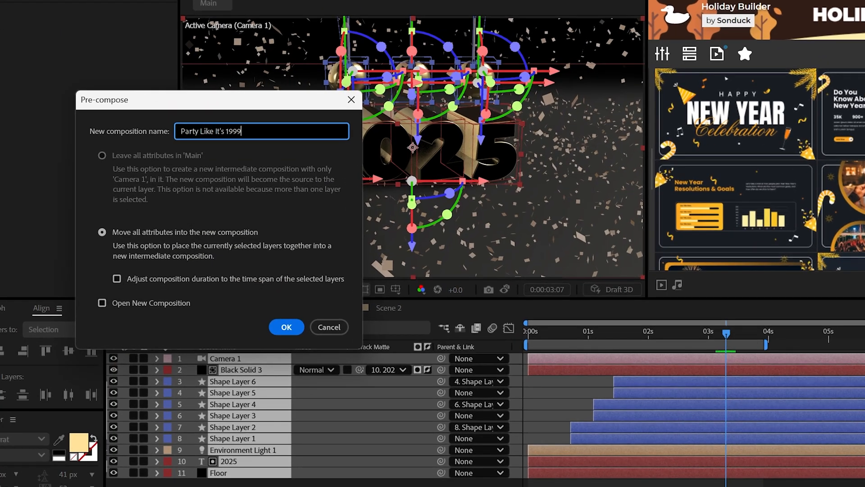
click(120, 6)
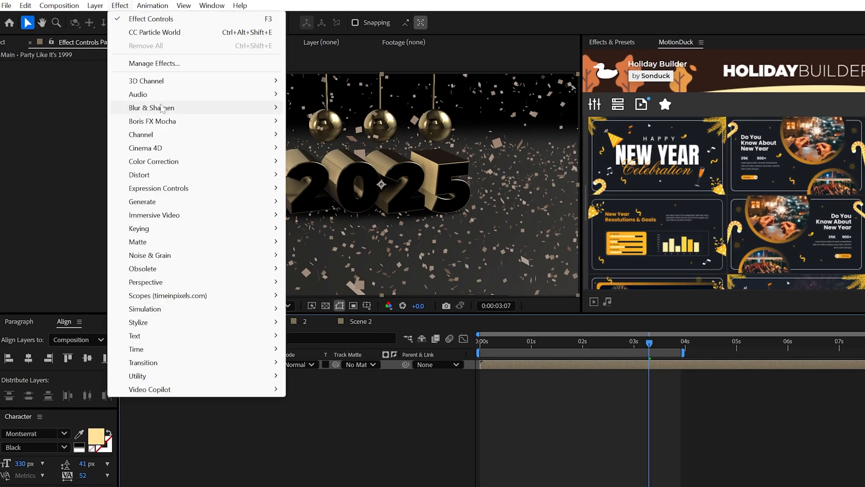
click(146, 80)
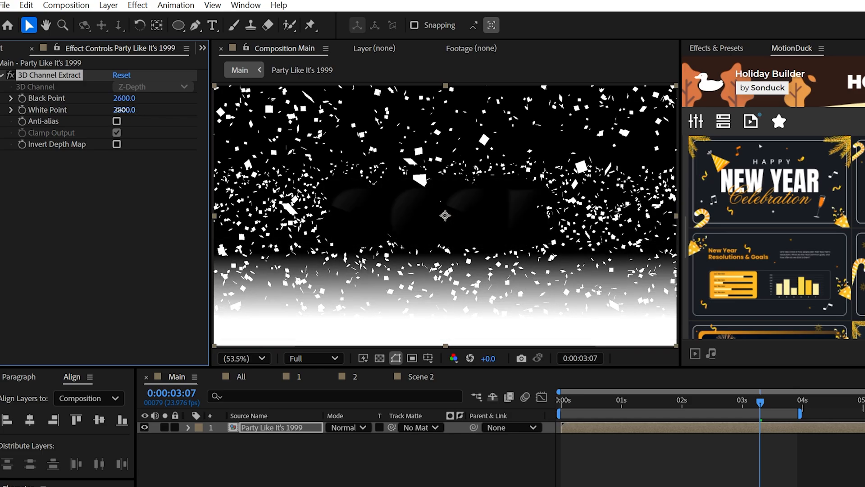
Apply Depth of Field, raise Maximum Radius to soften the depth map, and duplicate the layer.
click(137, 6)
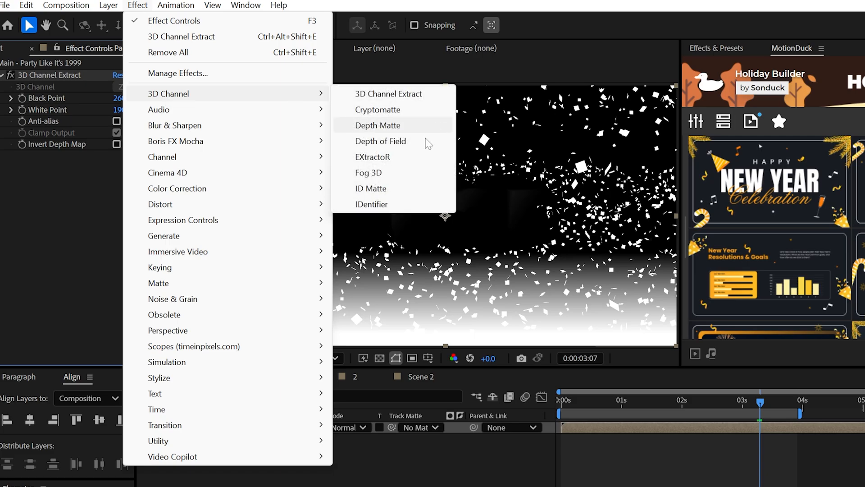
click(381, 140)
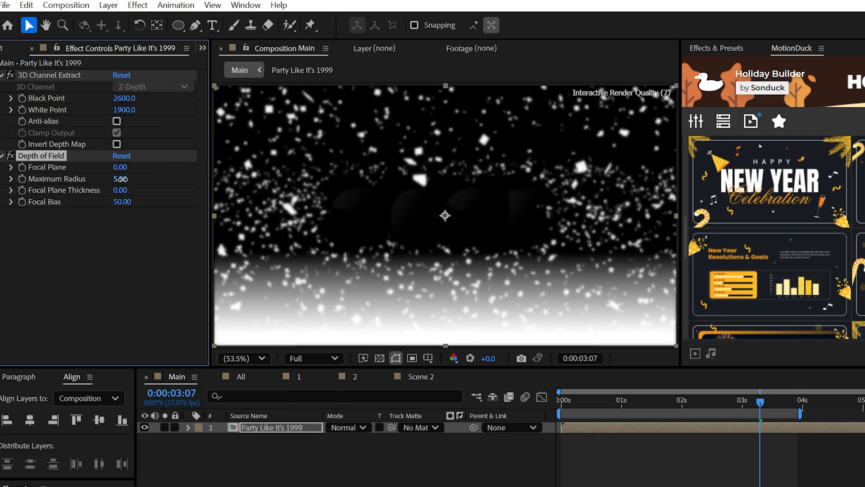
drag(116, 178, 127, 179)
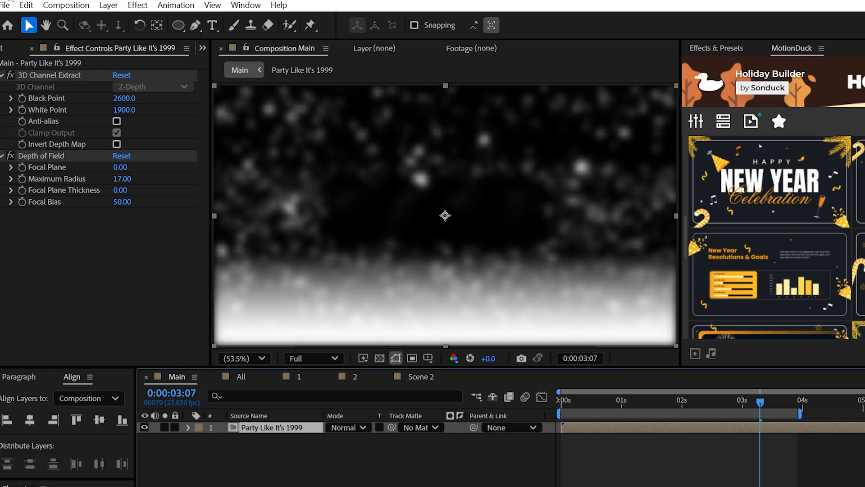
key(ctrl+d)
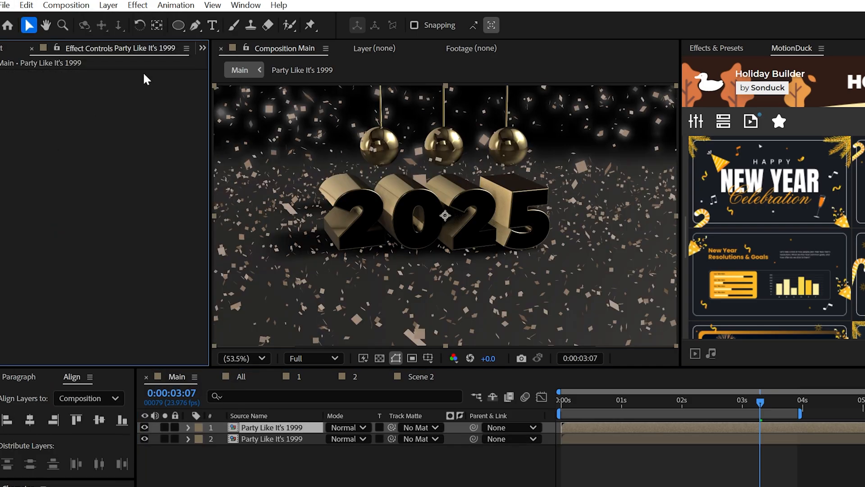
Apply Camera Lens Blur with Blur Map Layer set to the depth-map layer and raise Blur Radius.
click(137, 5)
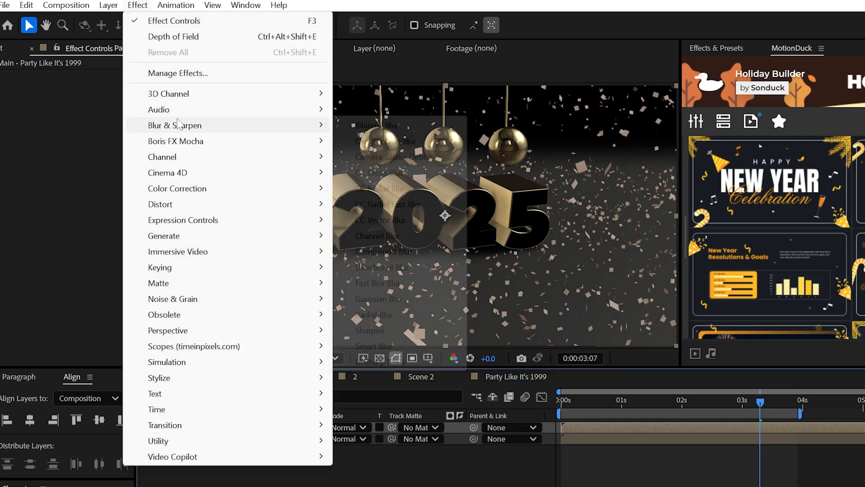
click(387, 141)
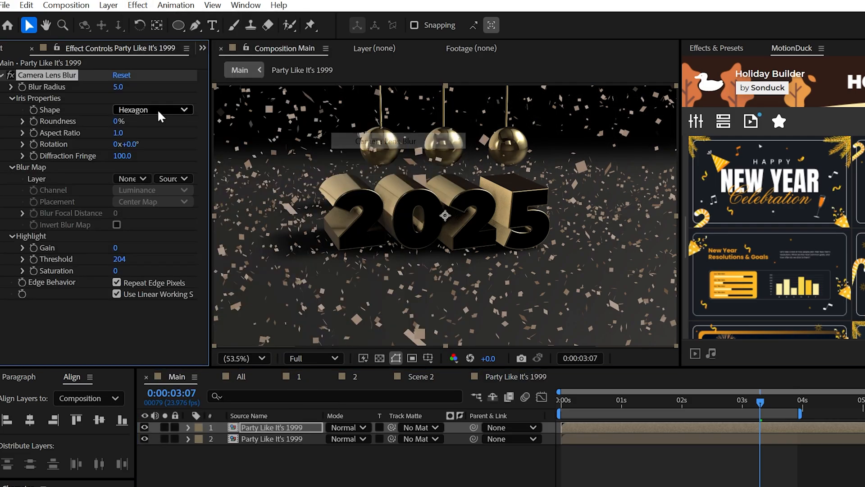
click(132, 179)
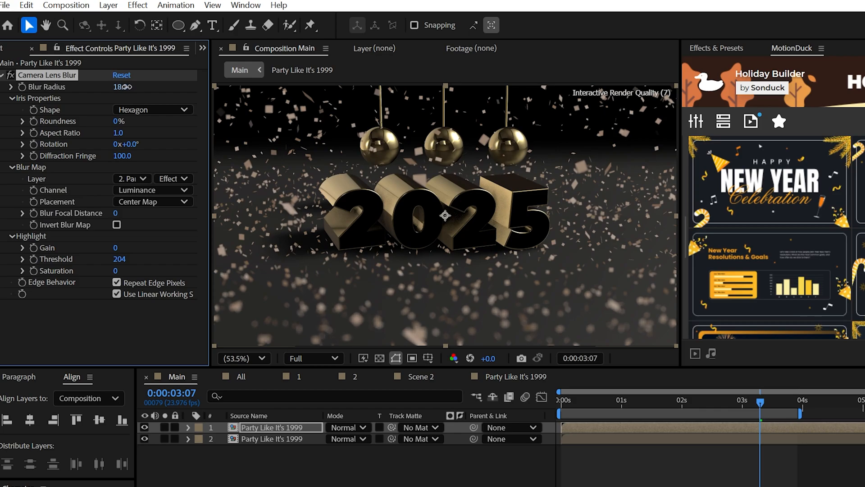
drag(117, 87, 125, 87)
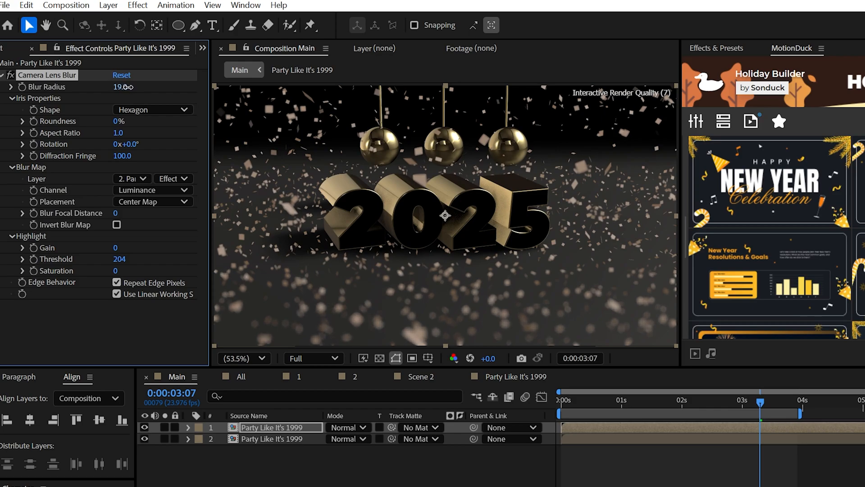